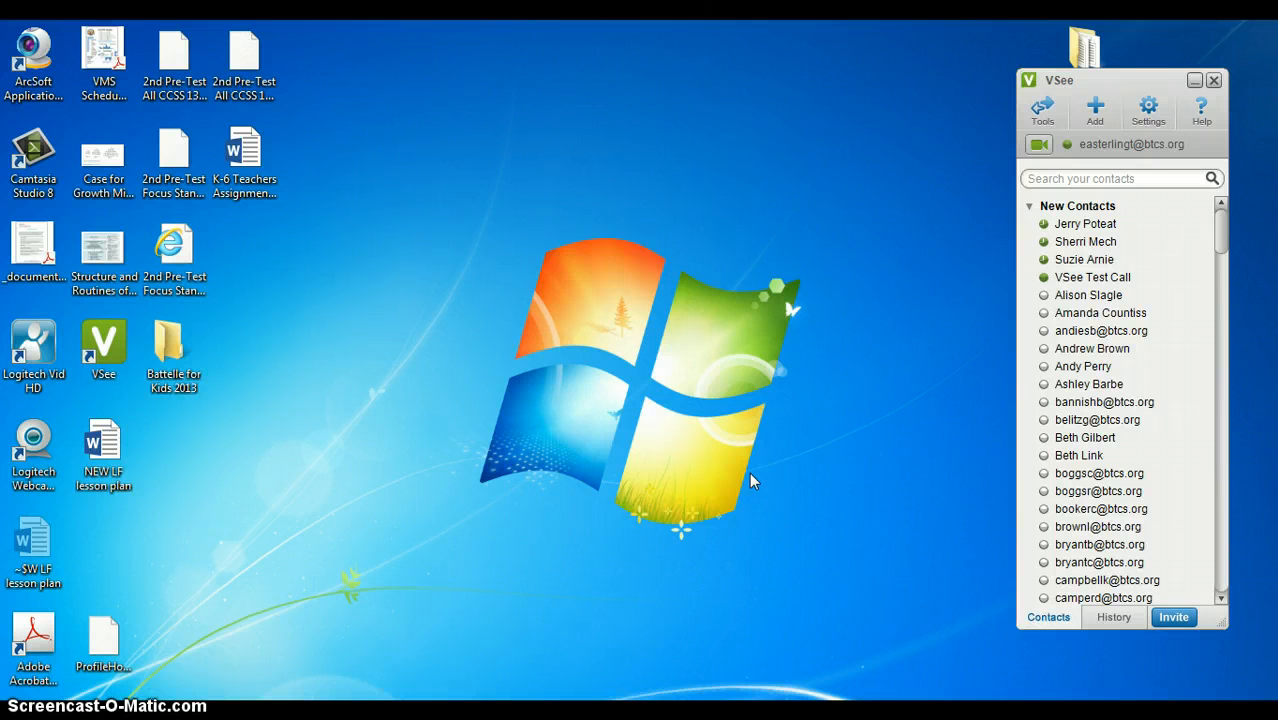
{"action": "left_click", "coordinate": [104, 344]}
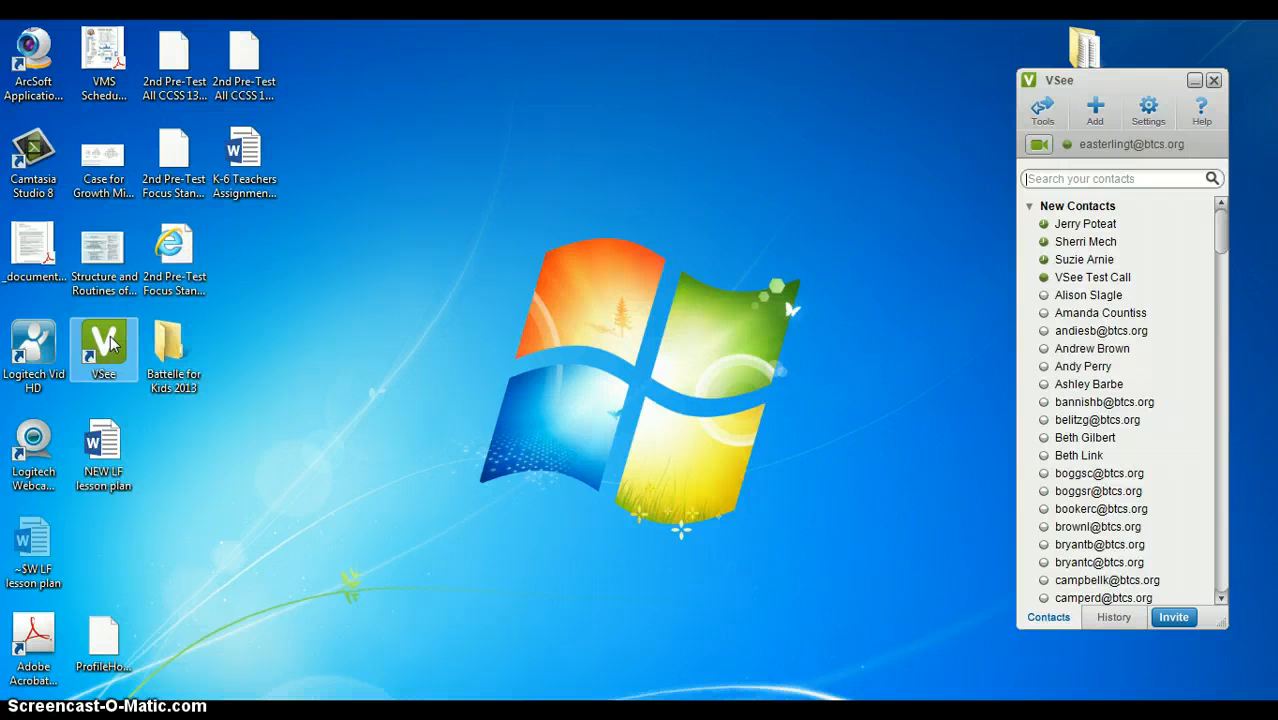
{"action": "mouse_move", "coordinate": [1090, 278]}
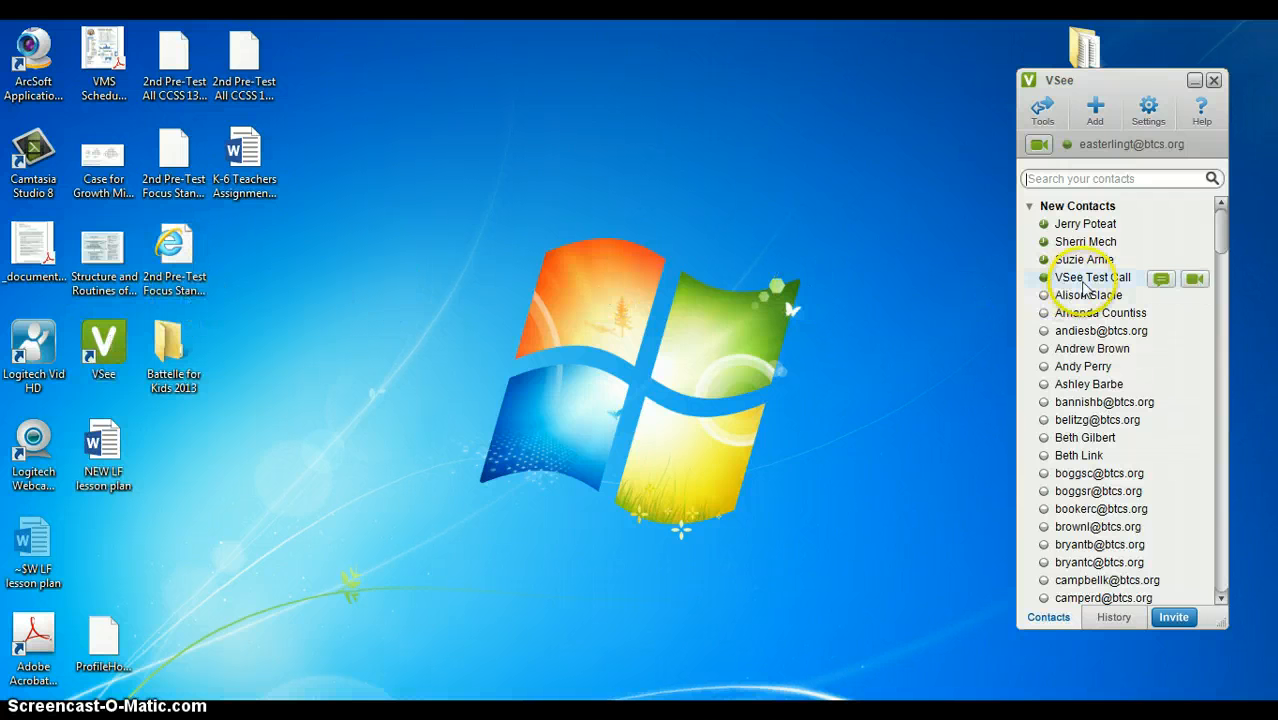
{"action": "scroll", "scroll_direction": "down", "scroll_amount": 3}
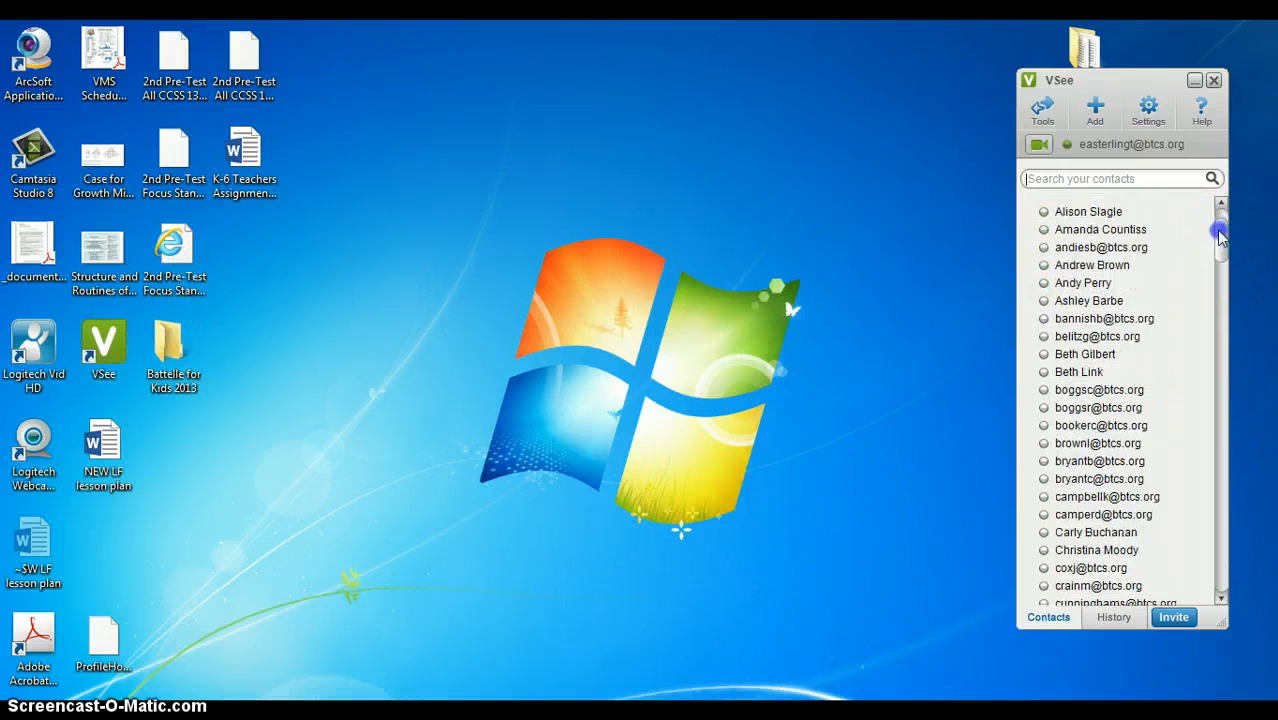
{"action": "scroll", "scroll_direction": "down", "scroll_amount": 3}
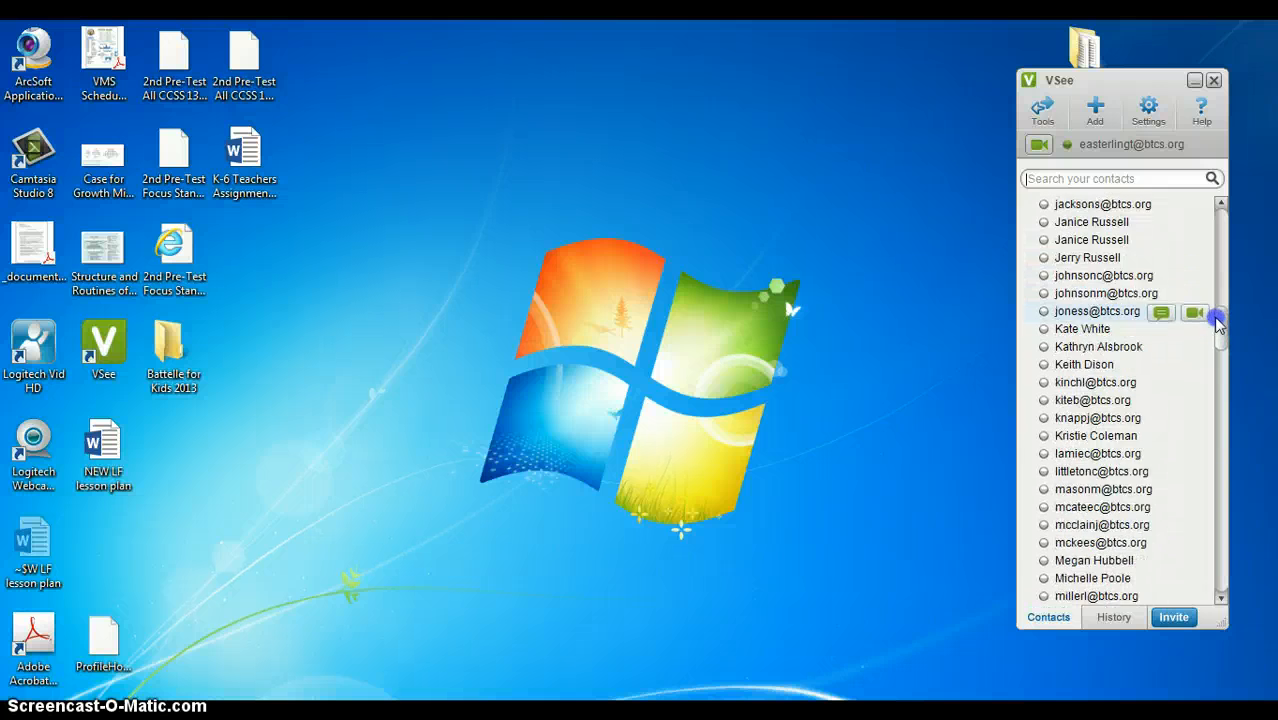
{"action": "scroll", "scroll_direction": "down", "scroll_amount": 3}
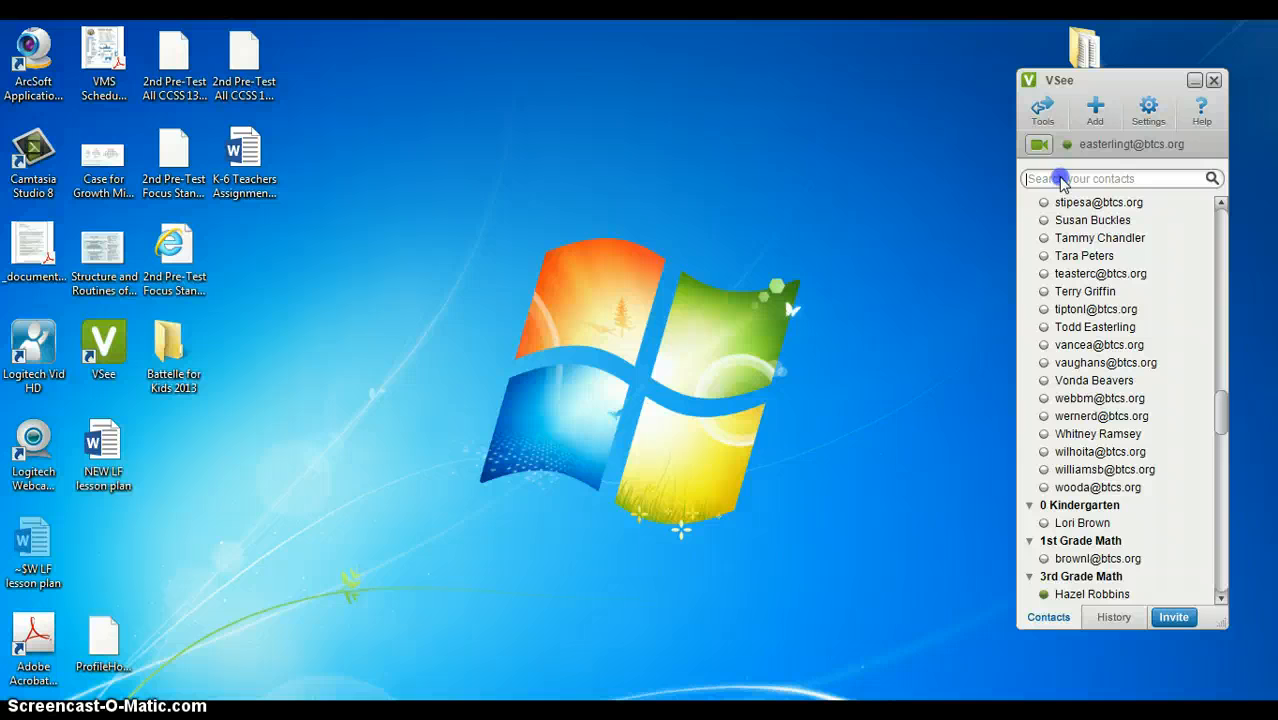
{"action": "type", "text": "debbie"}
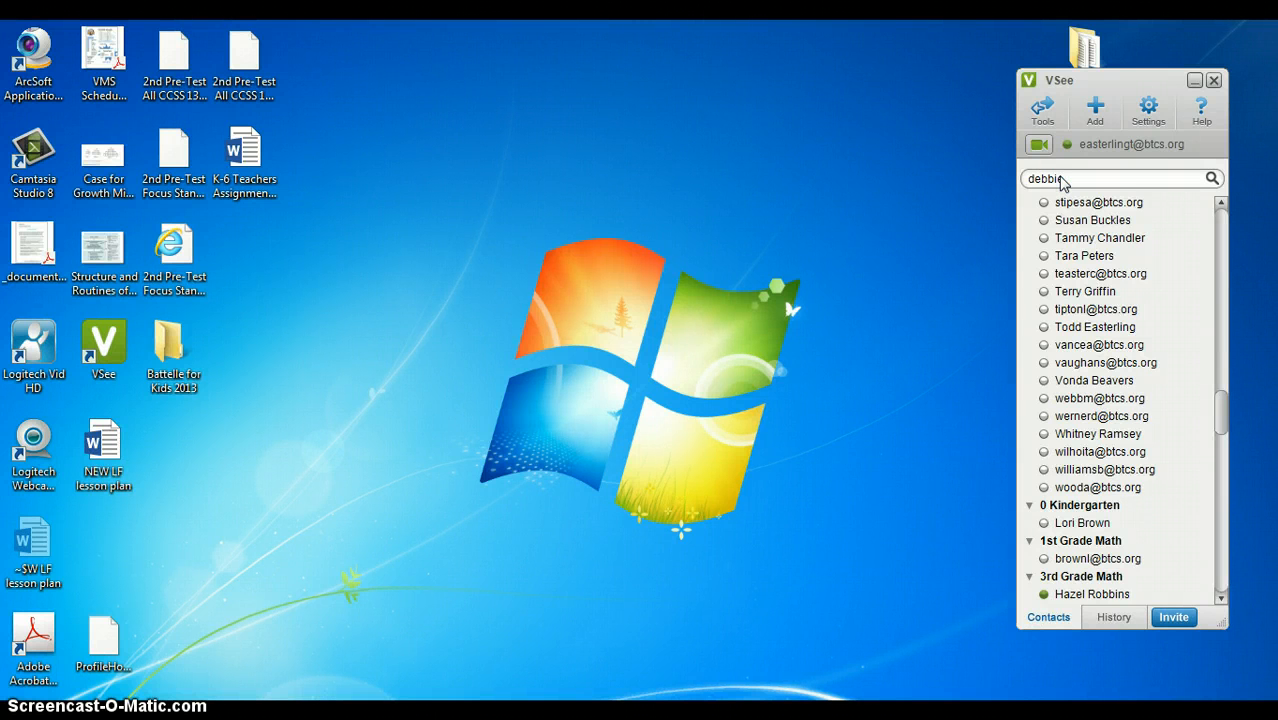
{"action": "type", "text": "debbie"}
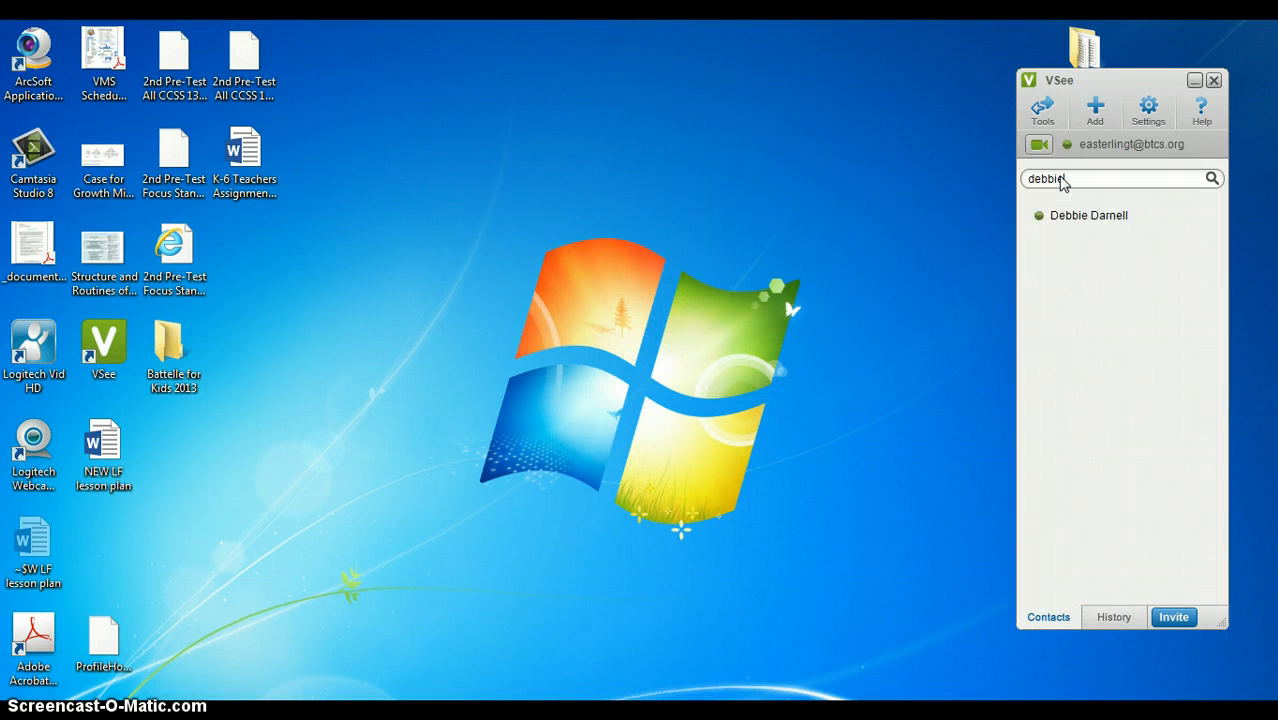
{"action": "mouse_move", "coordinate": [1088, 216]}
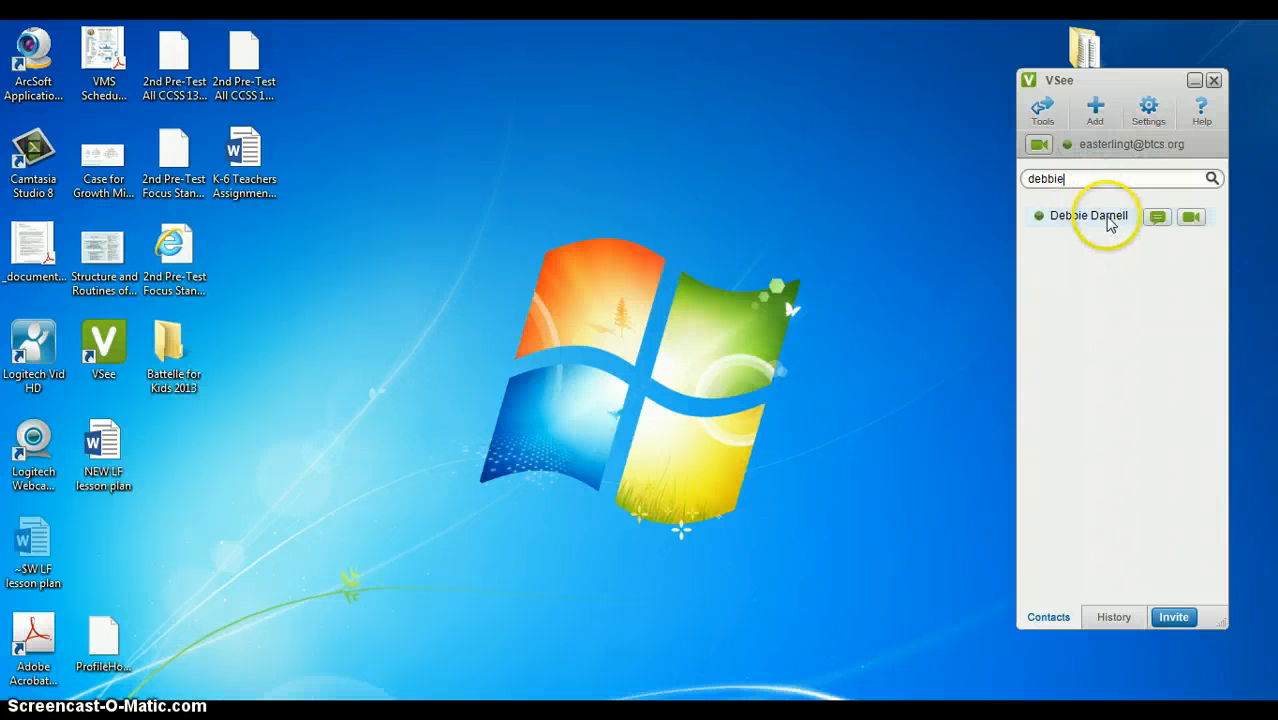
{"action": "mouse_move", "coordinate": [1090, 218]}
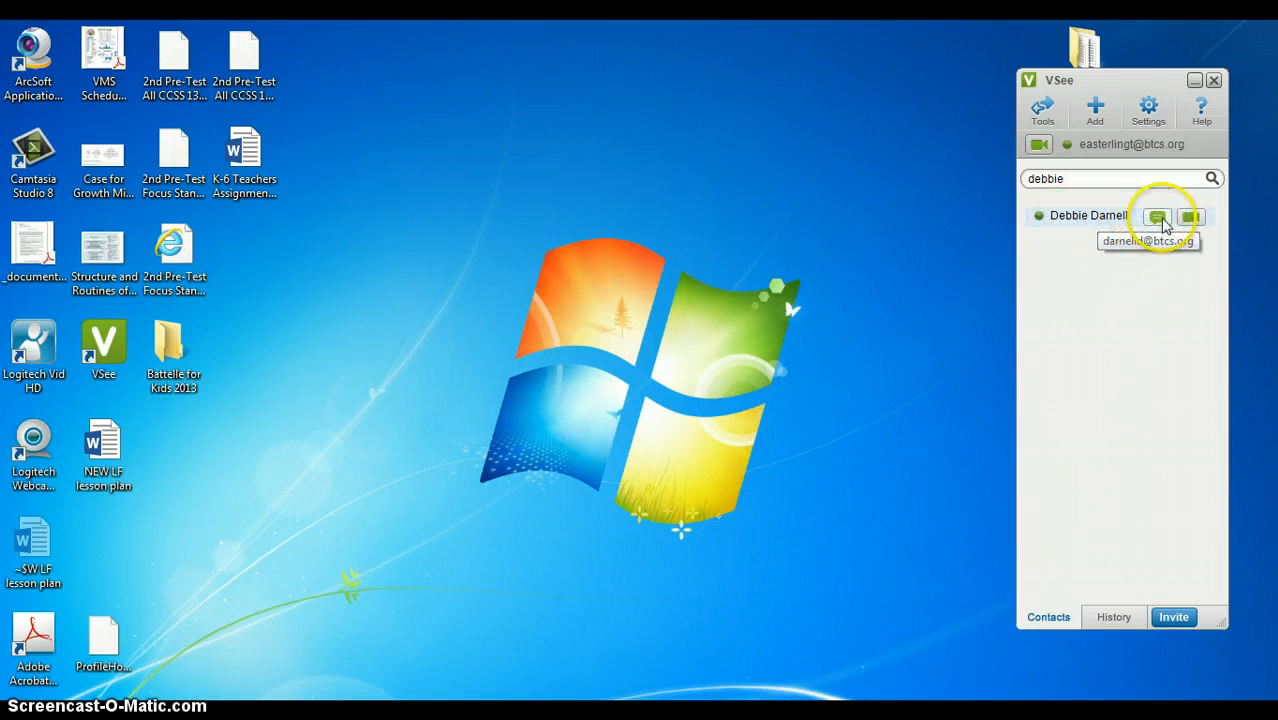
{"action": "left_click", "coordinate": [1196, 216]}
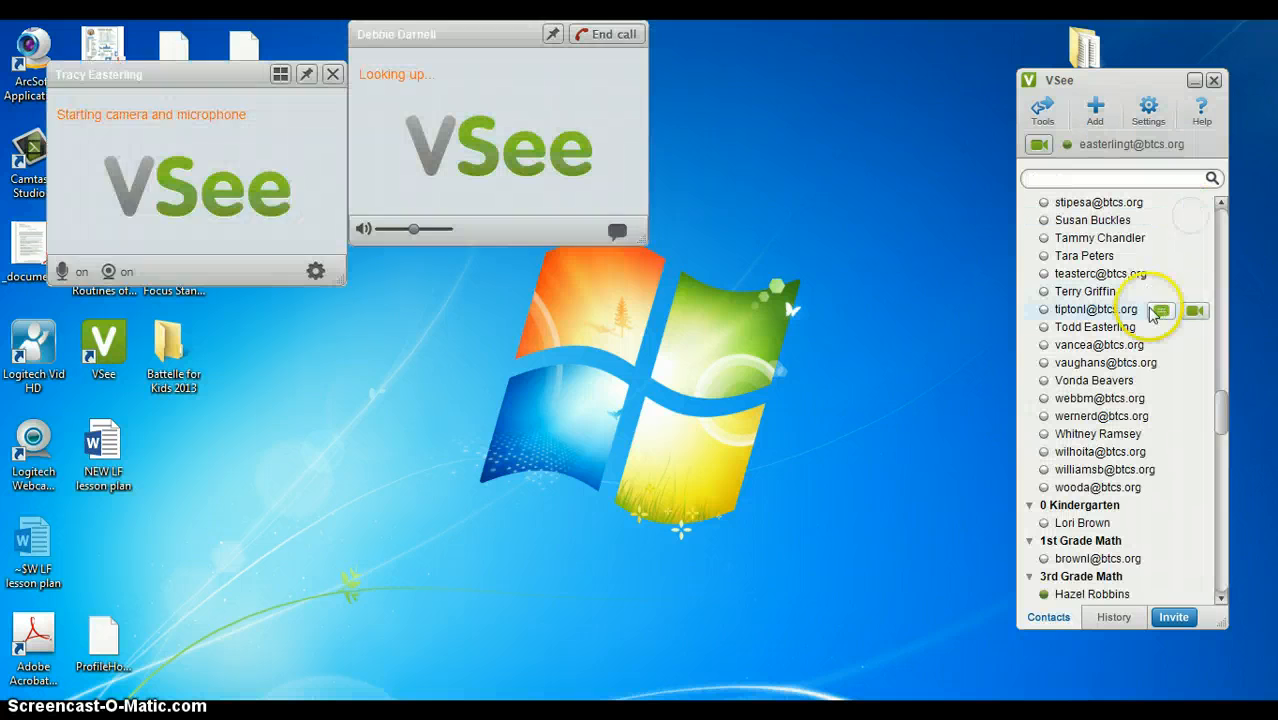
{"action": "left_click", "coordinate": [1196, 310]}
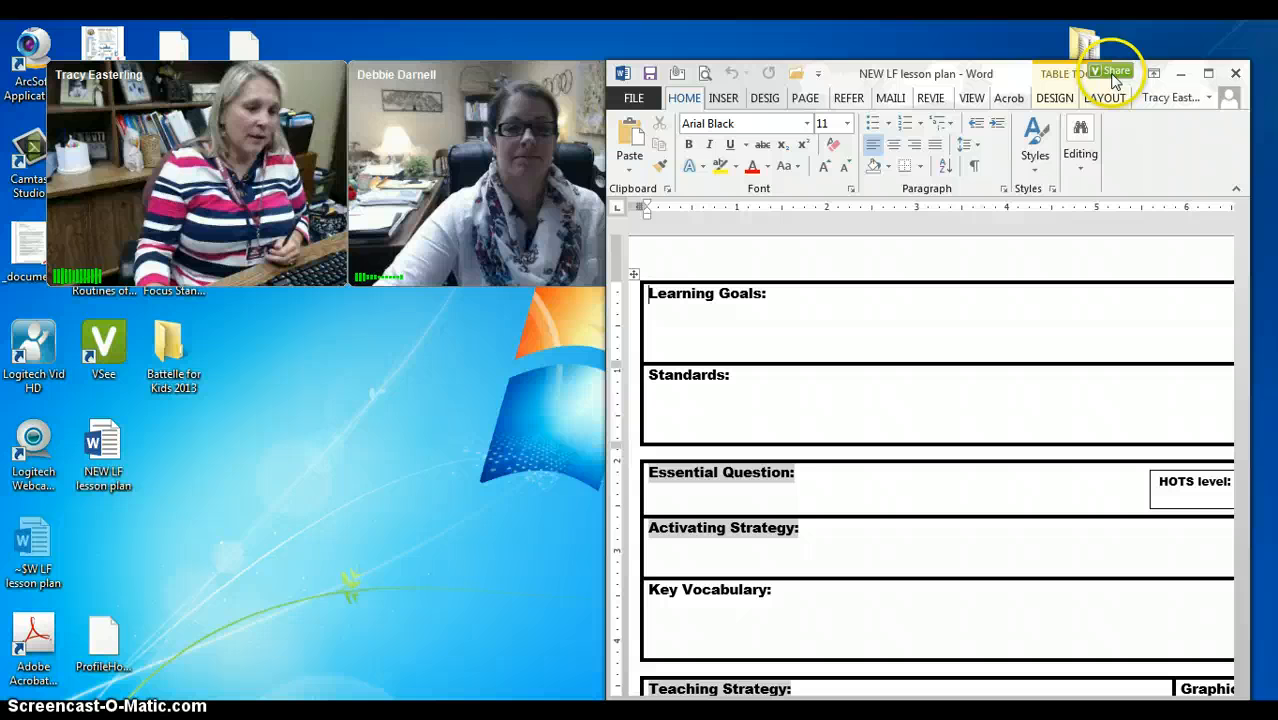
- Share the Word lesson-plan window into the call and scroll to the Summarizing Strategy section
{"action": "left_click", "coordinate": [1112, 72]}
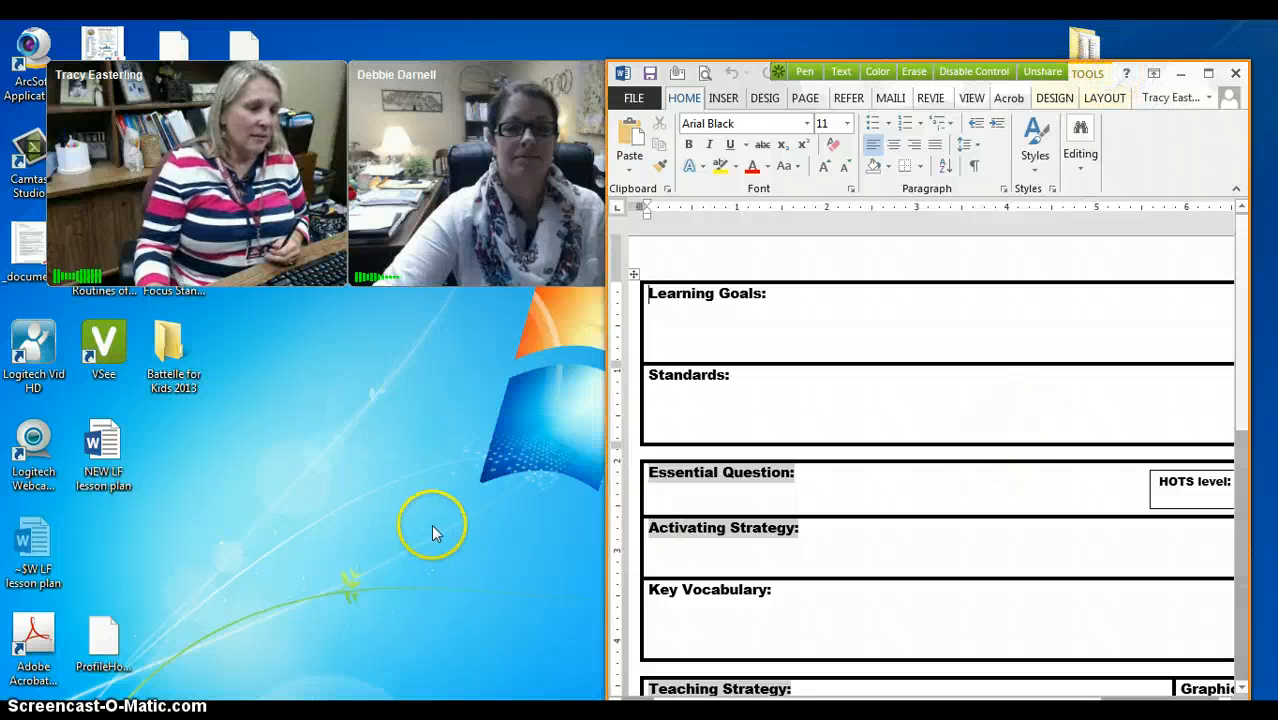
{"action": "mouse_move", "coordinate": [496, 444]}
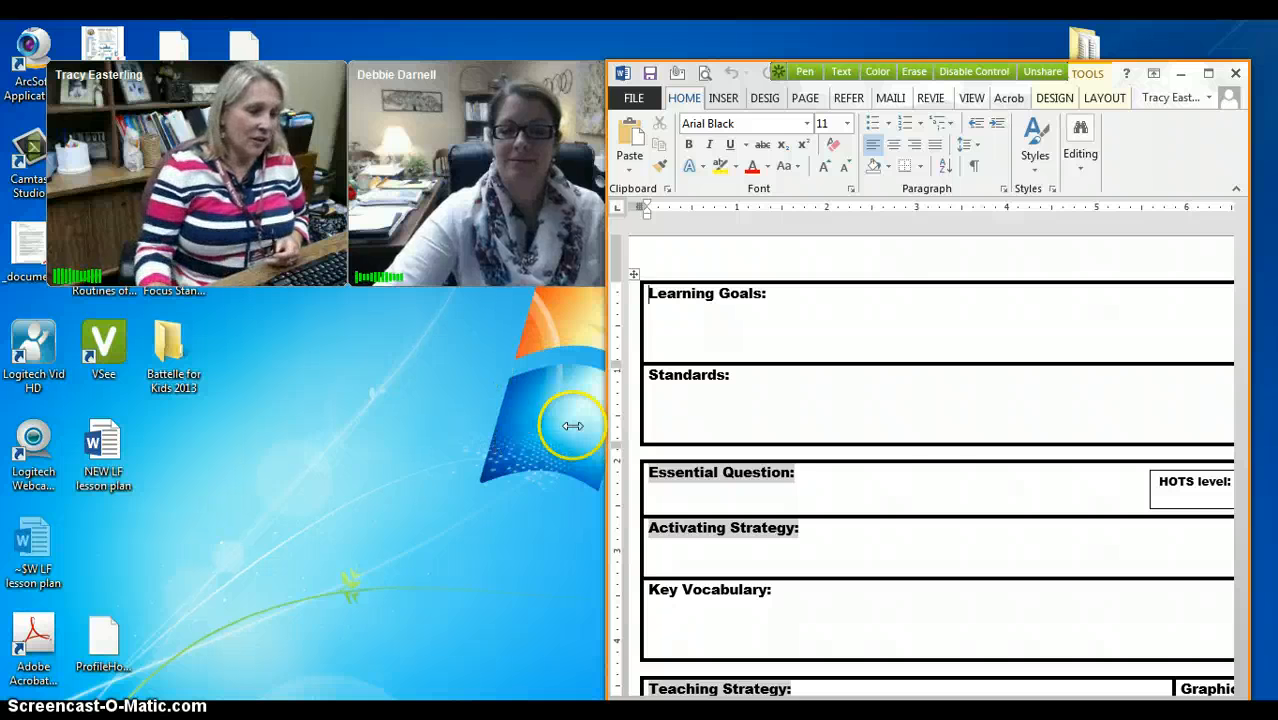
{"action": "scroll", "scroll_direction": "down", "scroll_amount": 3}
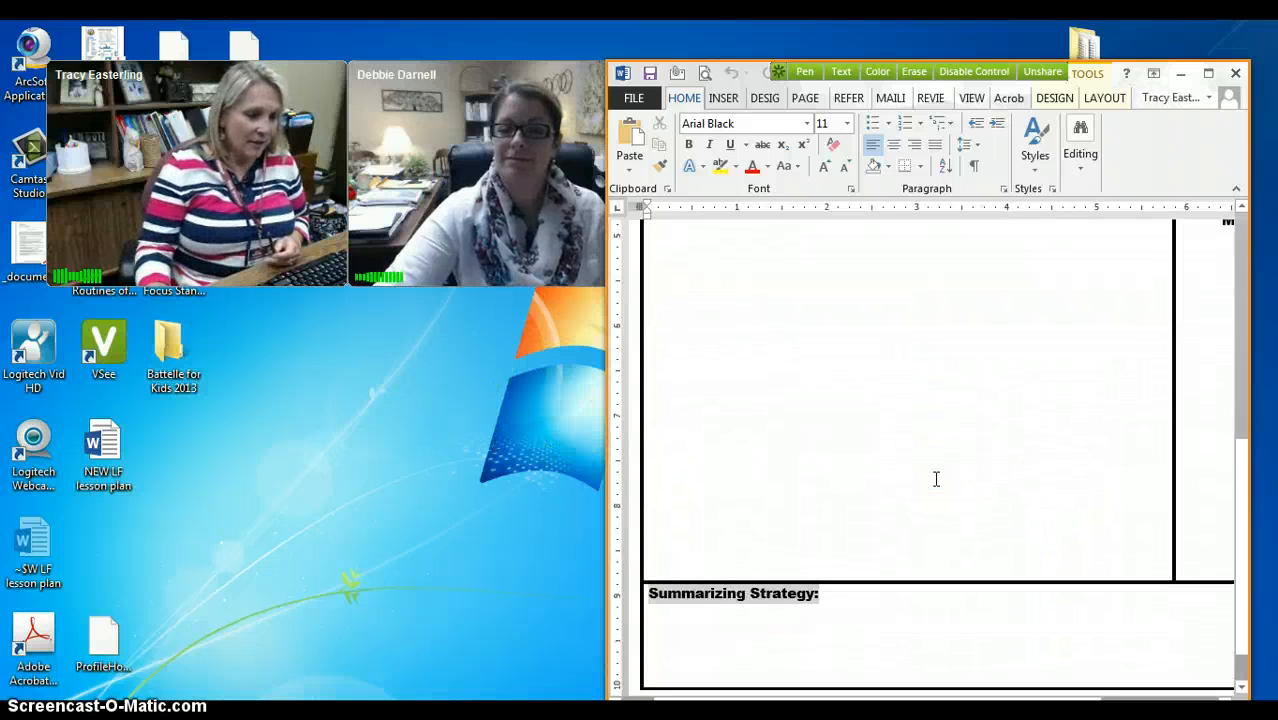
{"action": "scroll", "scroll_direction": "up", "scroll_amount": 3}
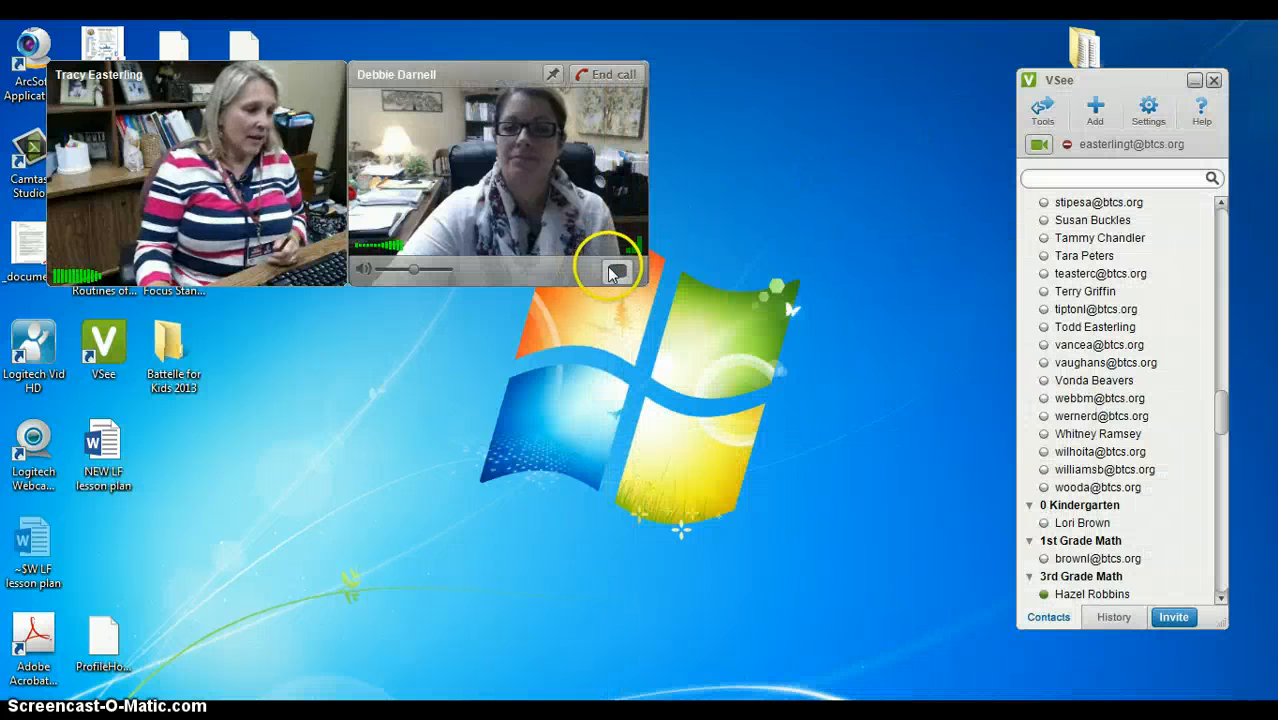
- Send Debbie the chat message "Call me when you get back"
{"action": "left_click", "coordinate": [612, 268]}
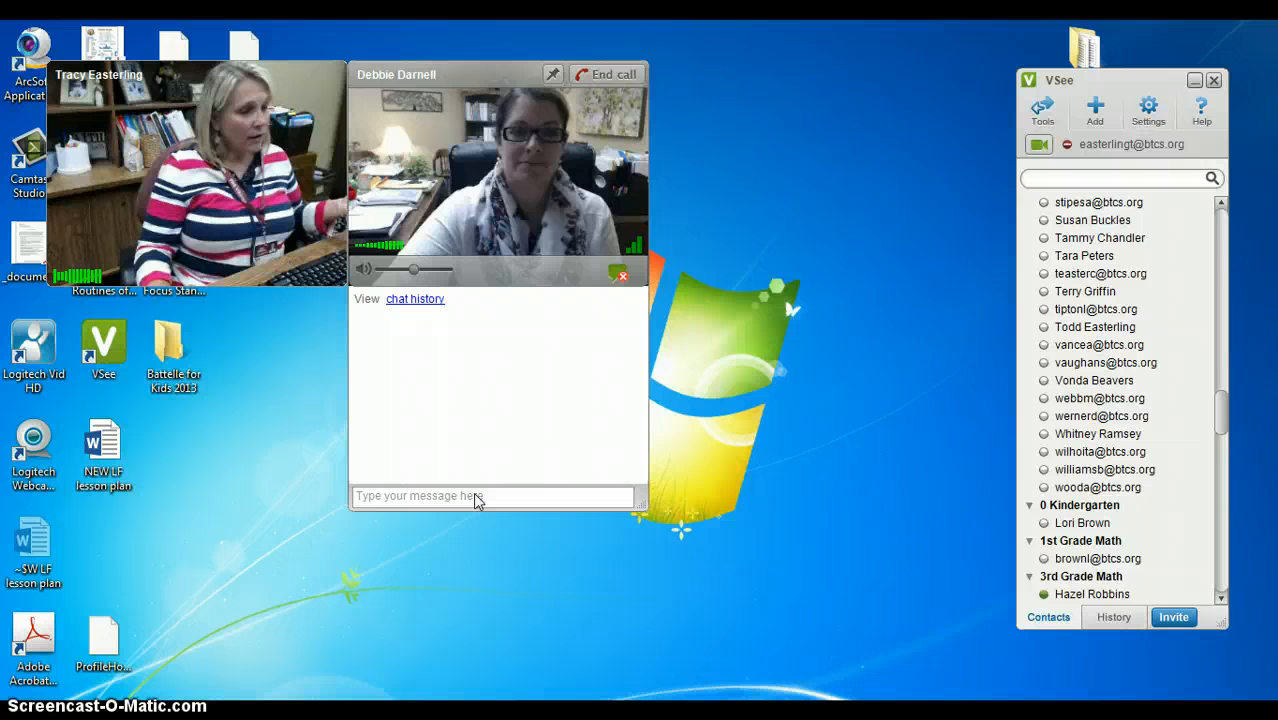
{"action": "type", "text": "Call me"}
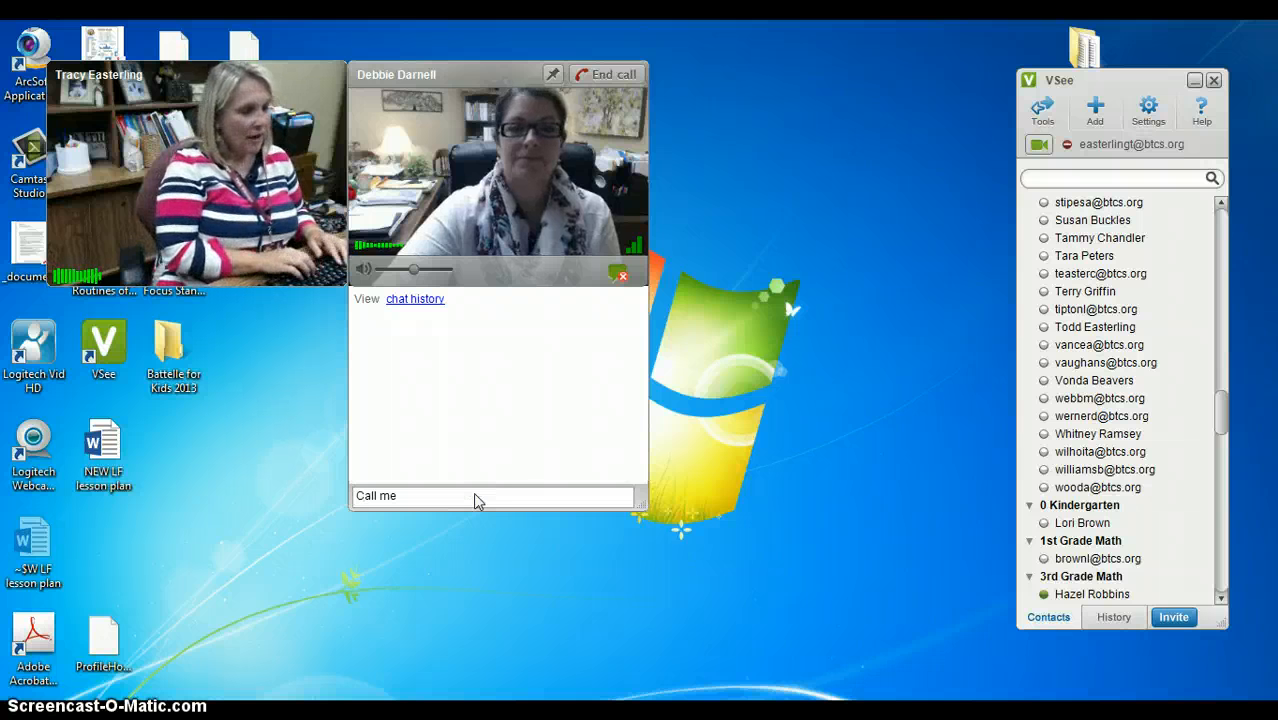
{"action": "type", "text": "when you get"}
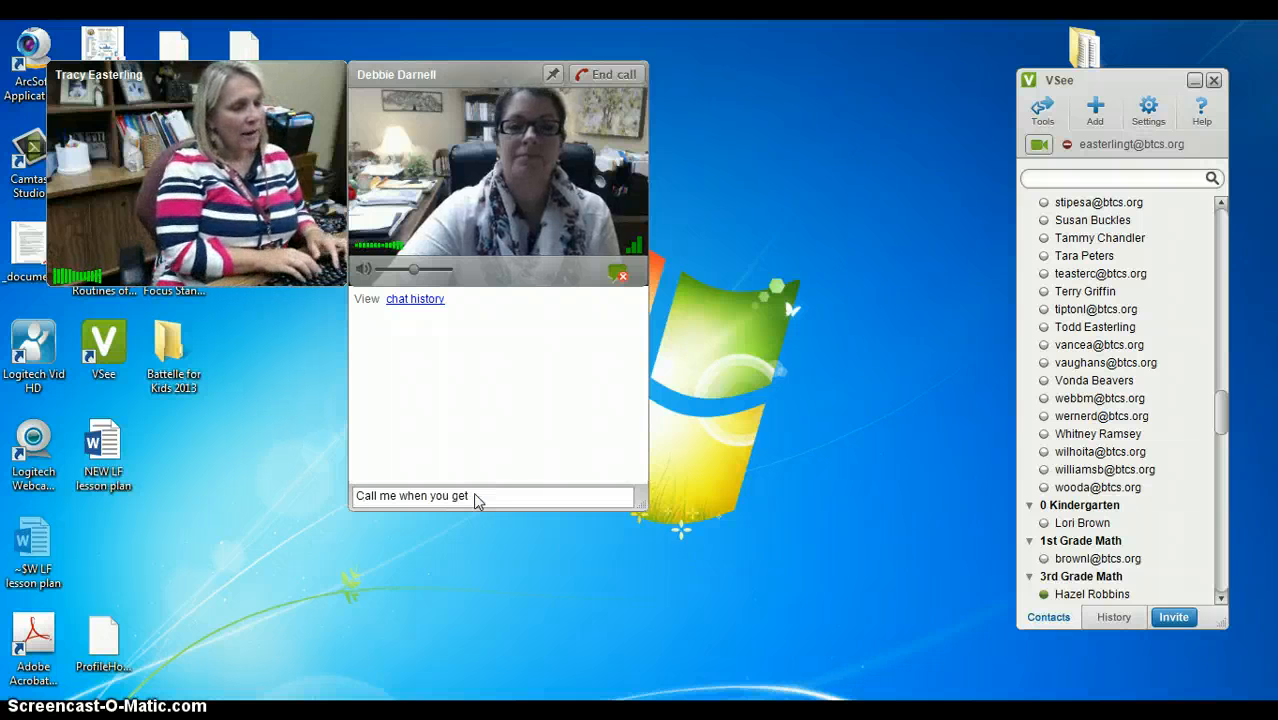
{"action": "type", "text": "back."}
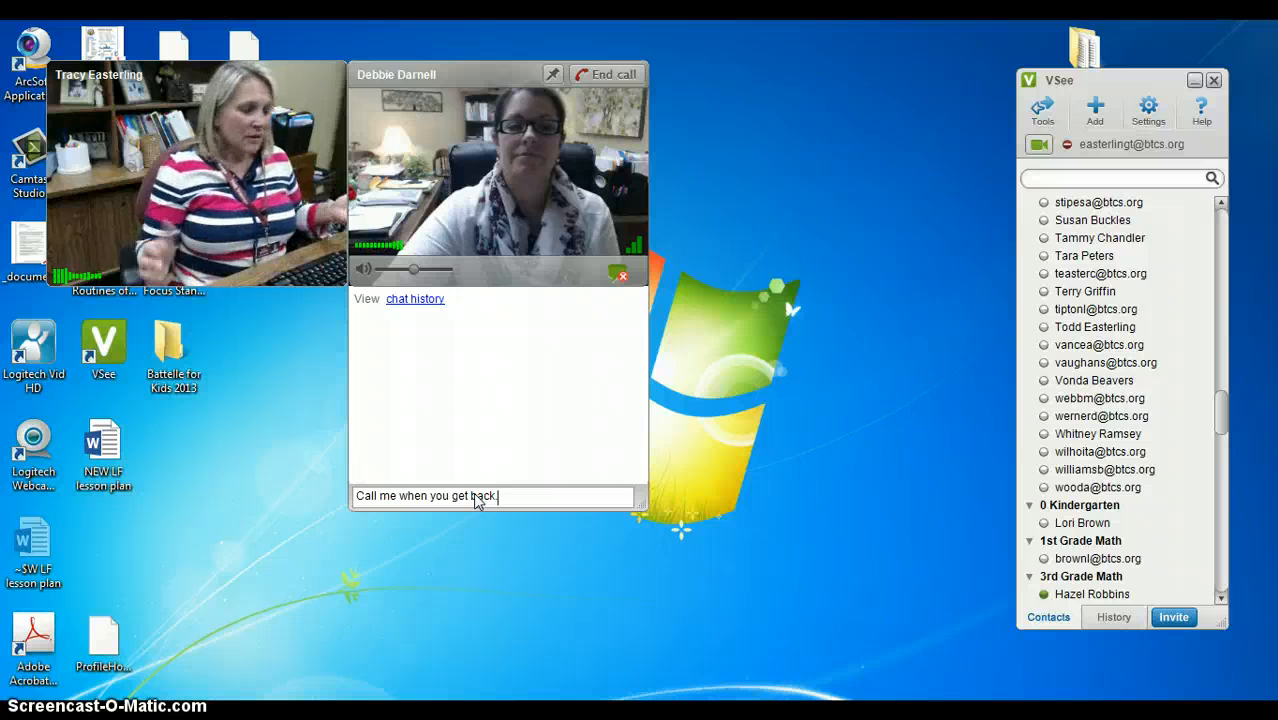
{"action": "key", "text": "Return"}
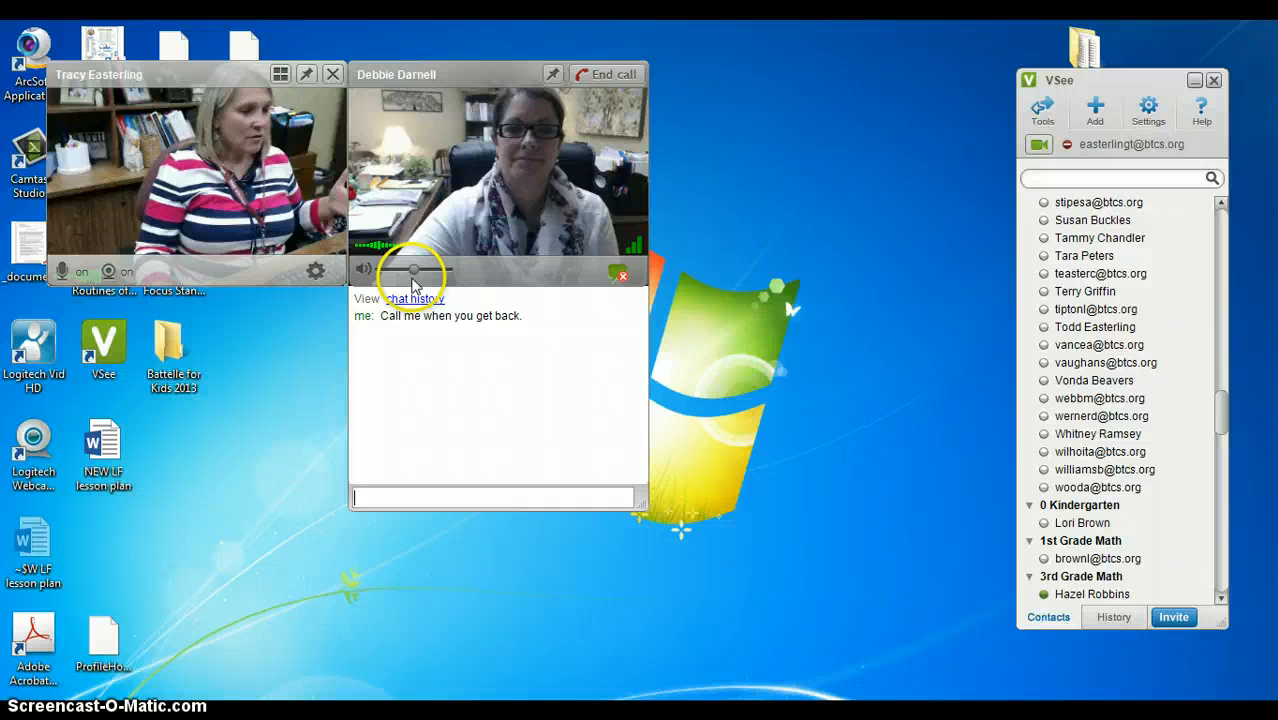
{"action": "mouse_move", "coordinate": [400, 280]}
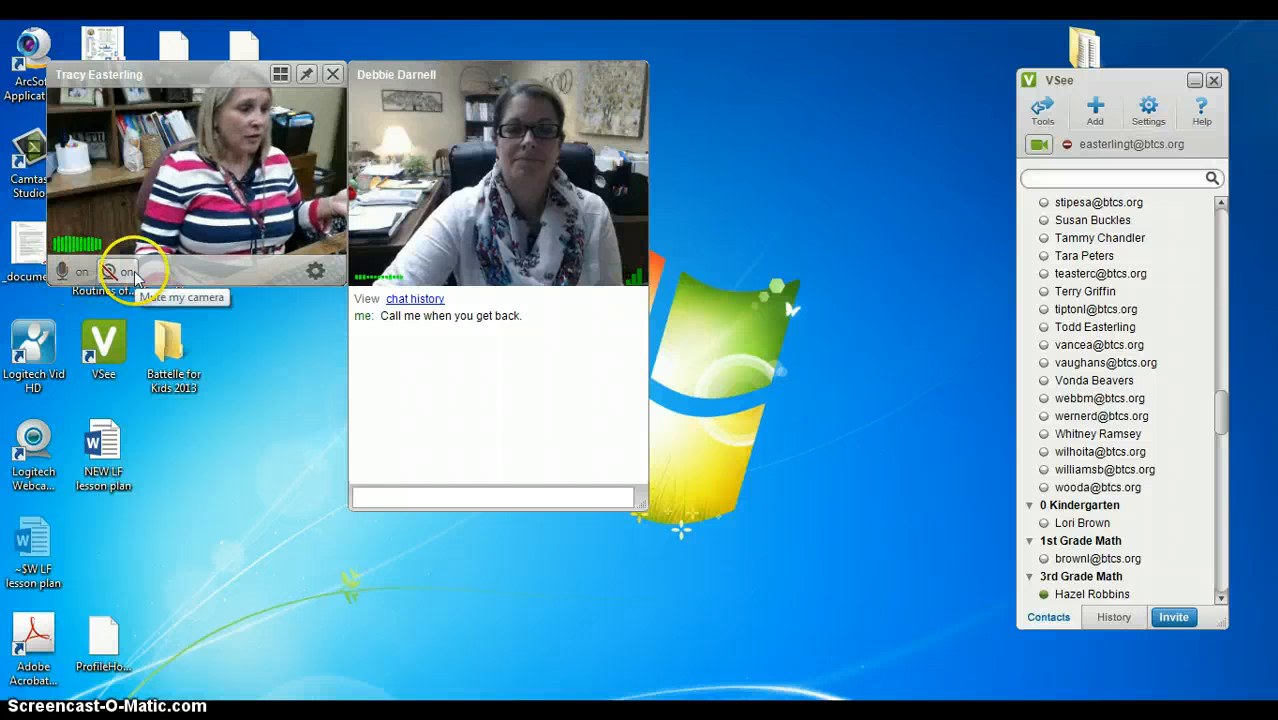
{"action": "left_click", "coordinate": [108, 272]}
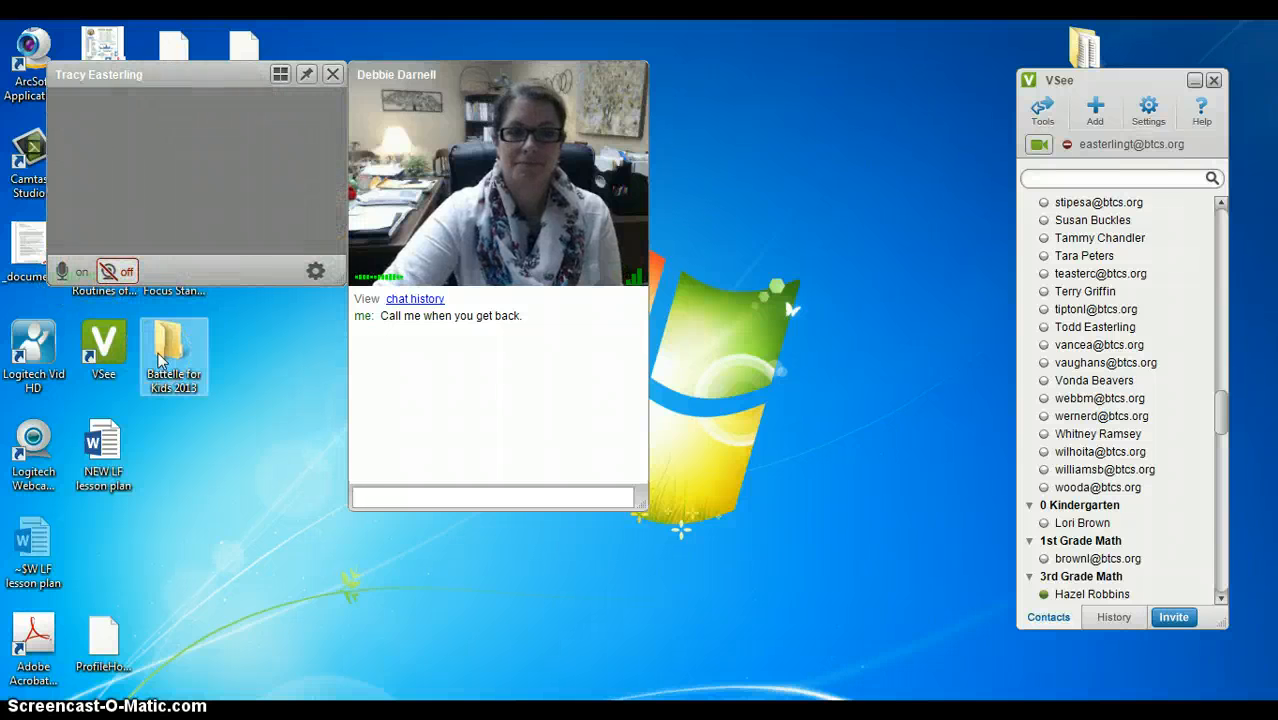
{"action": "mouse_move", "coordinate": [196, 184]}
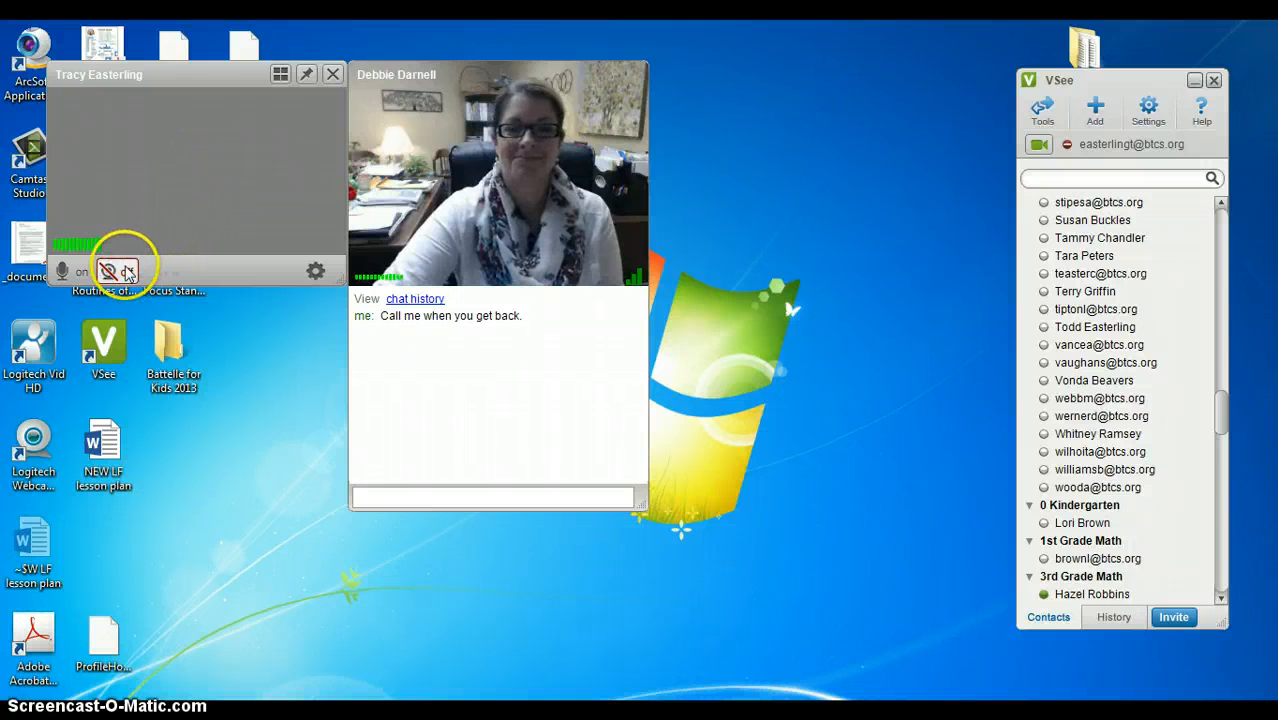
{"action": "left_click", "coordinate": [108, 272]}
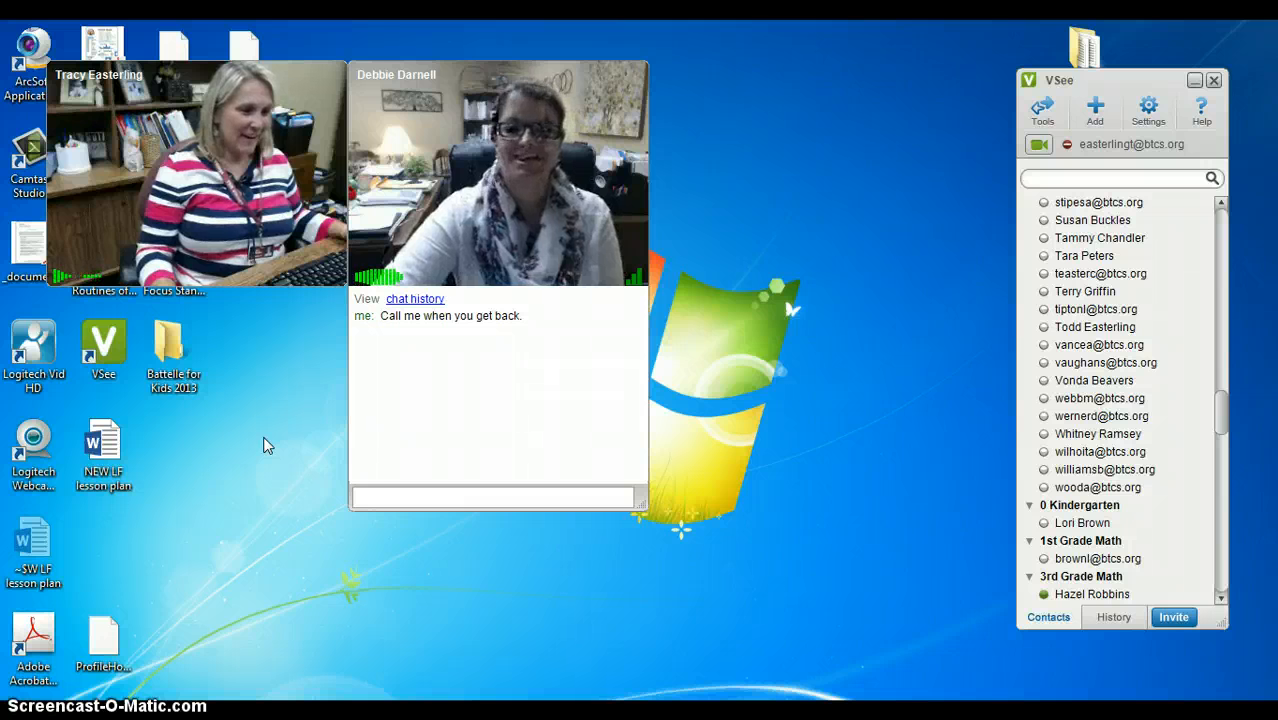
{"action": "mouse_move", "coordinate": [688, 230]}
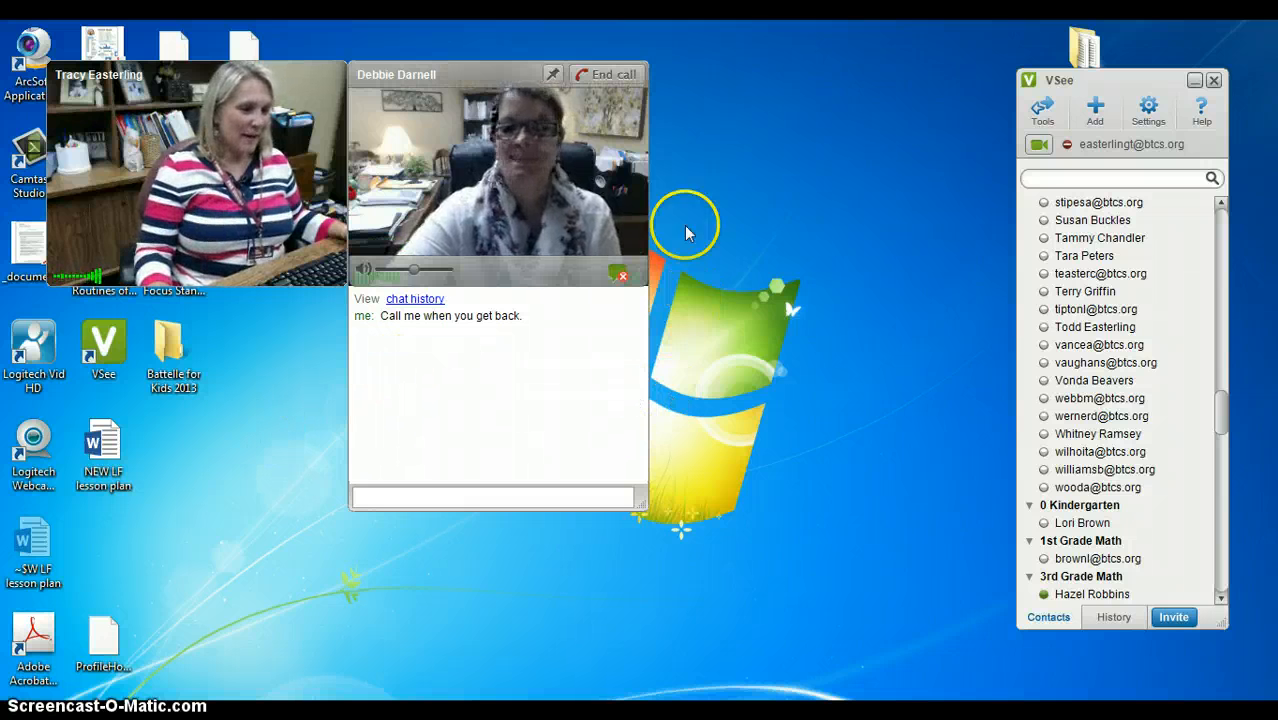
{"action": "mouse_move", "coordinate": [610, 78]}
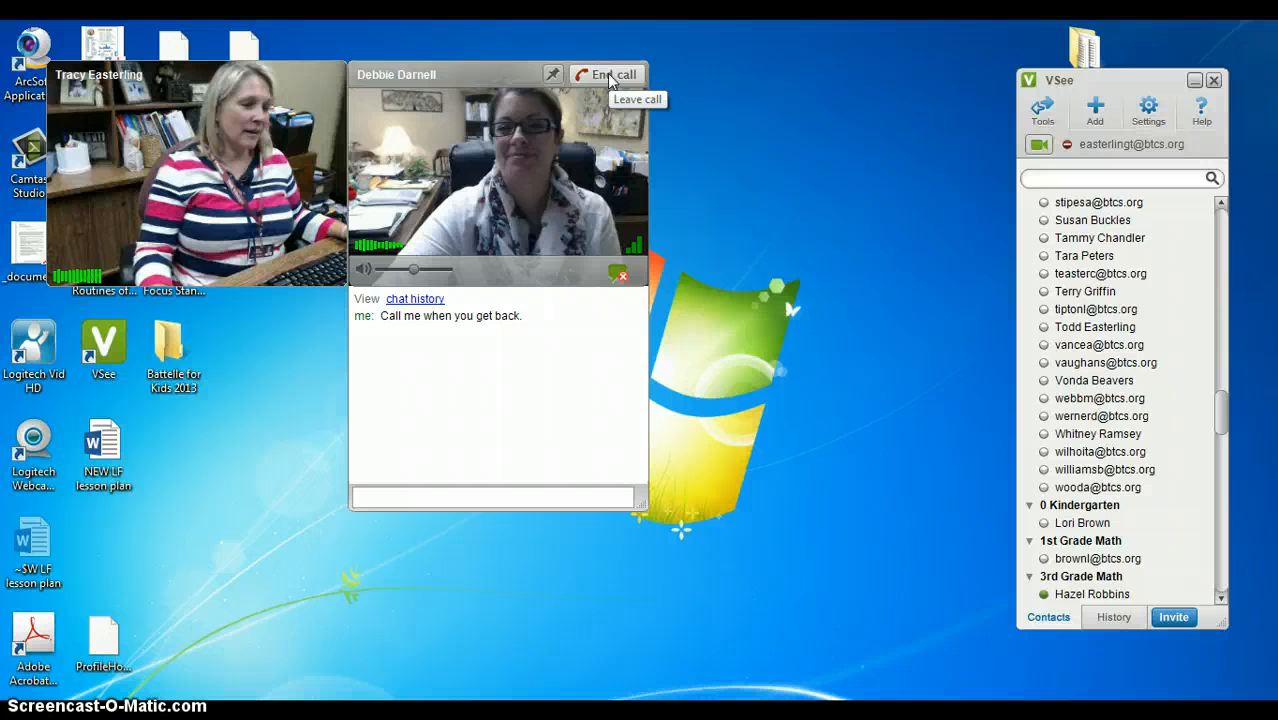
{"action": "left_click", "coordinate": [616, 74]}
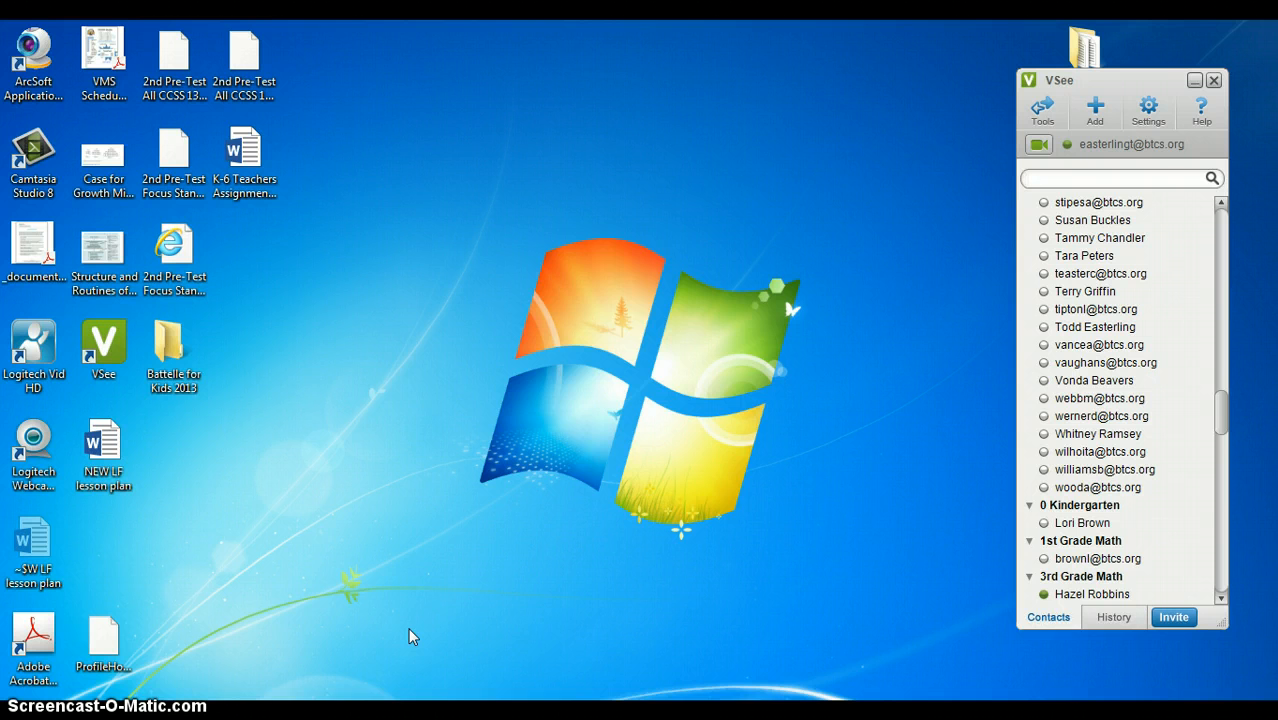
{"action": "left_click", "coordinate": [1120, 178]}
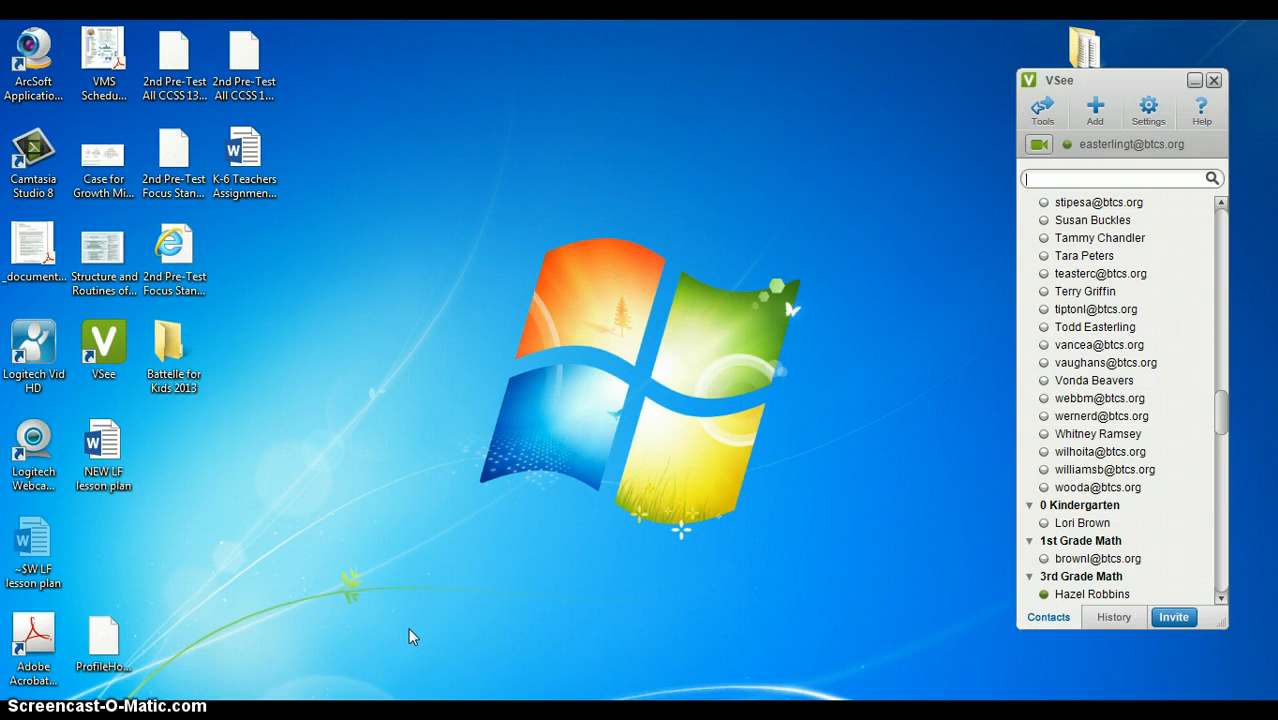